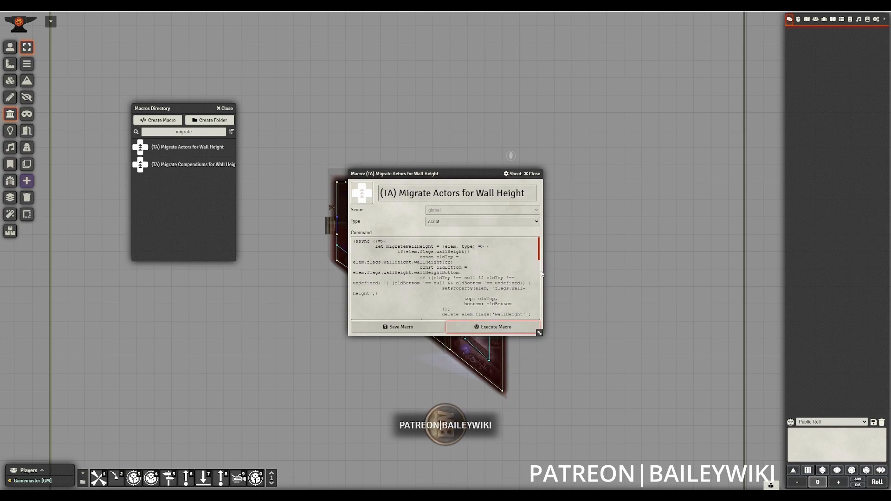
Run the '(TA) Migrate Actors for Wall Height' macro on the prefab actors.
left_click(490, 327)
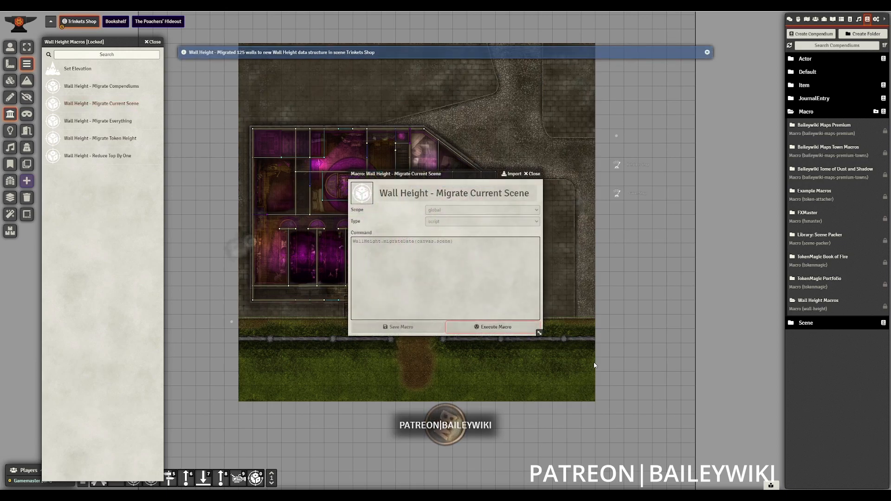
Dismiss the scene migration macro window and the Wall Height macros list.
left_click(492, 326)
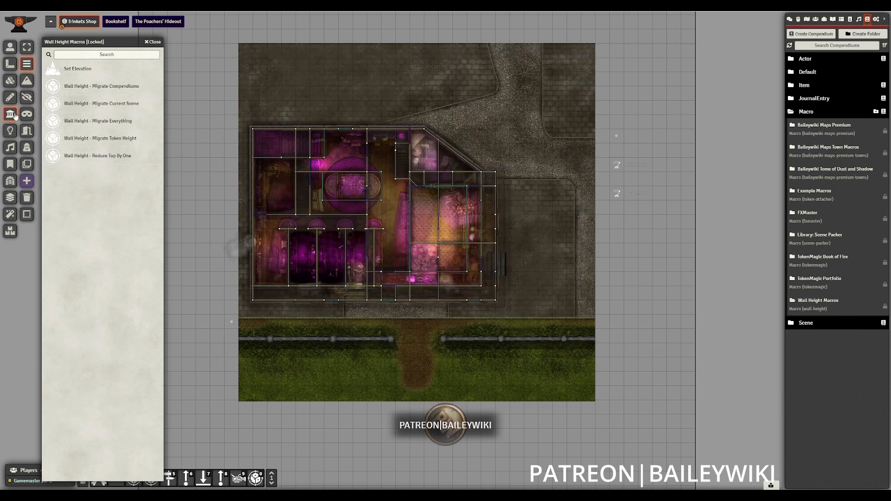
left_click(806, 19)
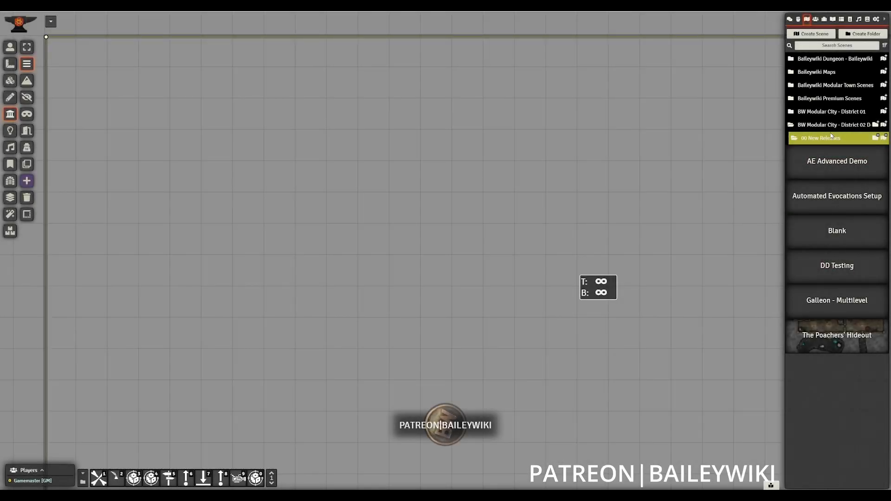